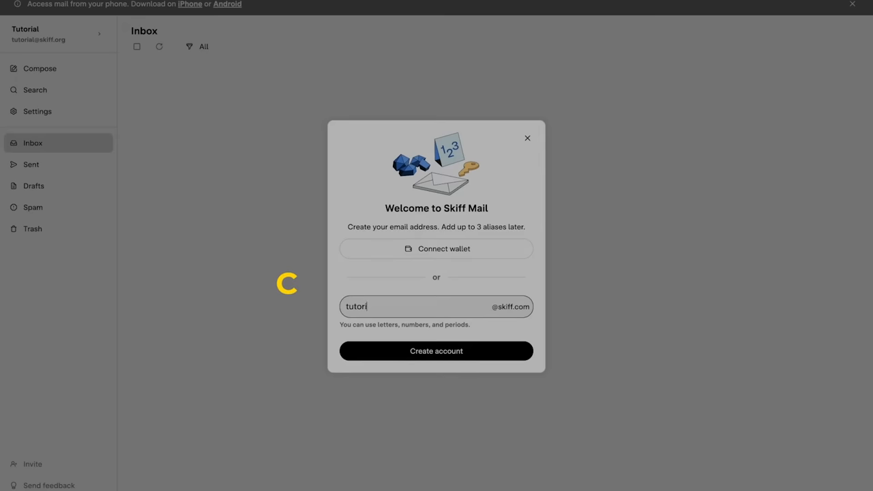
Step: Finish the username with 'al.video' and create the skiff.com account
type("al.video")
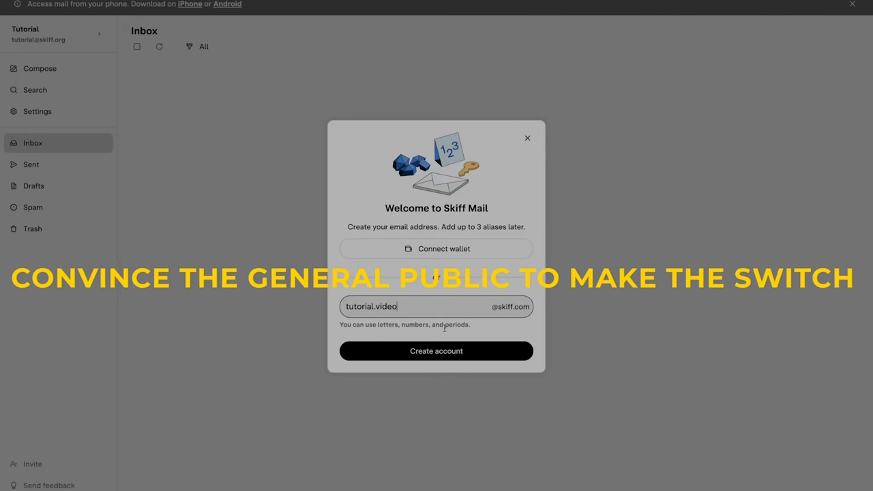
left_click(436, 351)
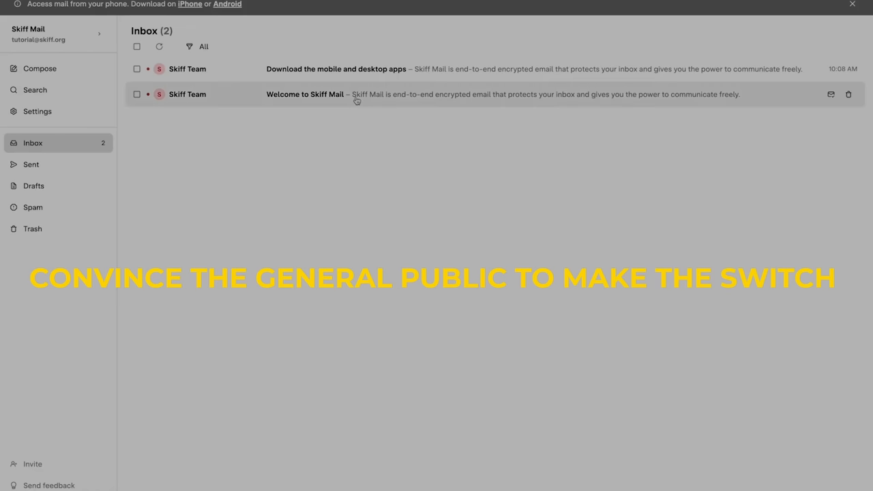